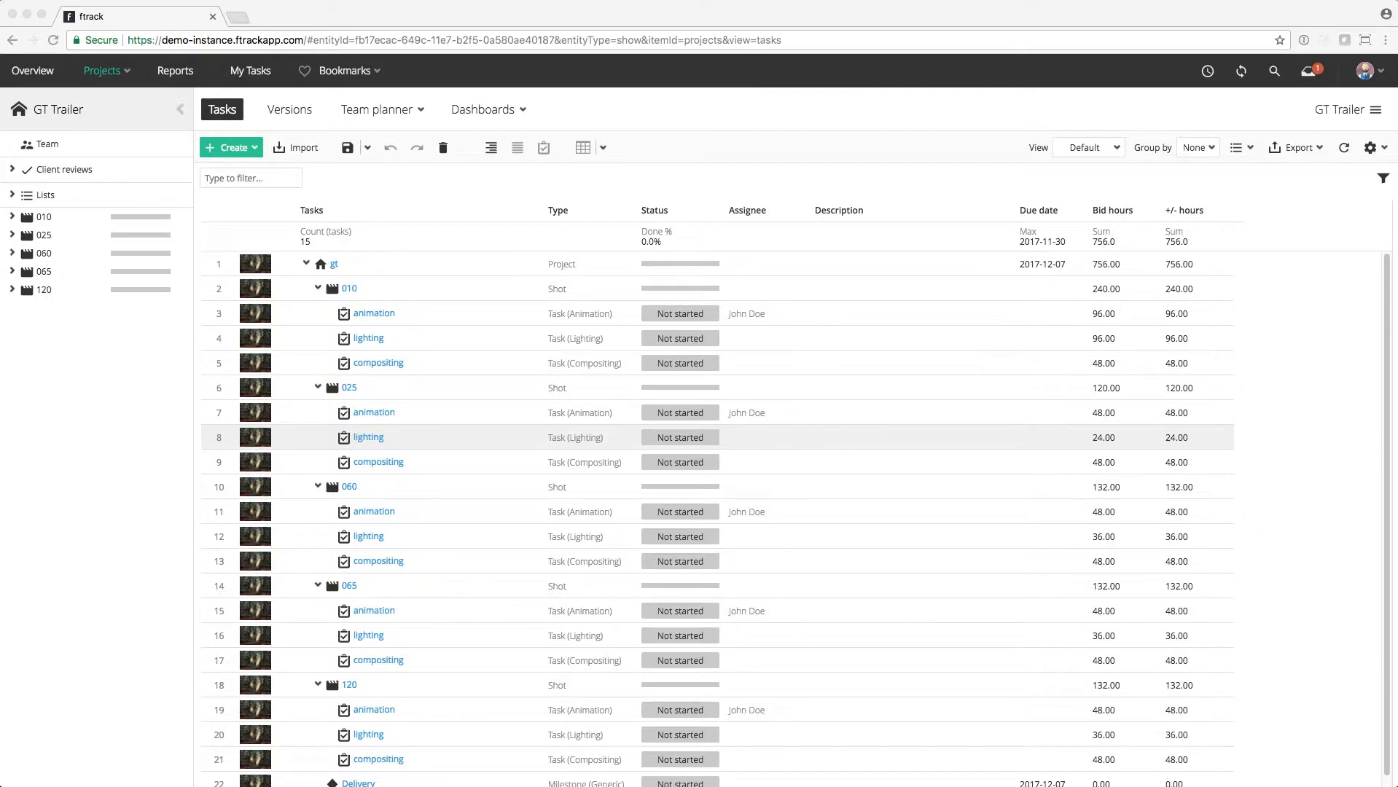
- Switch the GT Trailer task view to the Gantt schedule layout
left_click(583, 148)
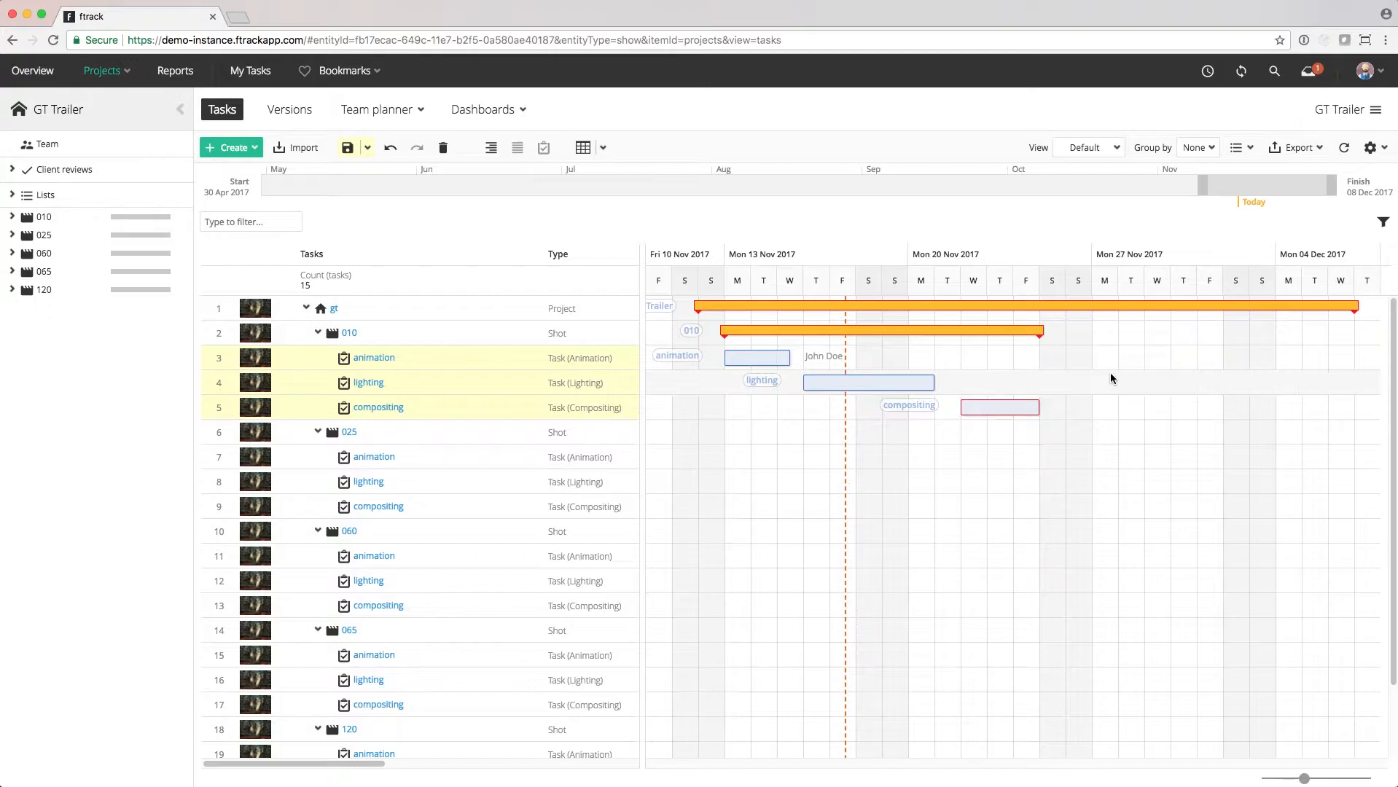
- Link shot 010's animation, lighting and compositing bars in sequence and save the schedule
left_click(347, 147)
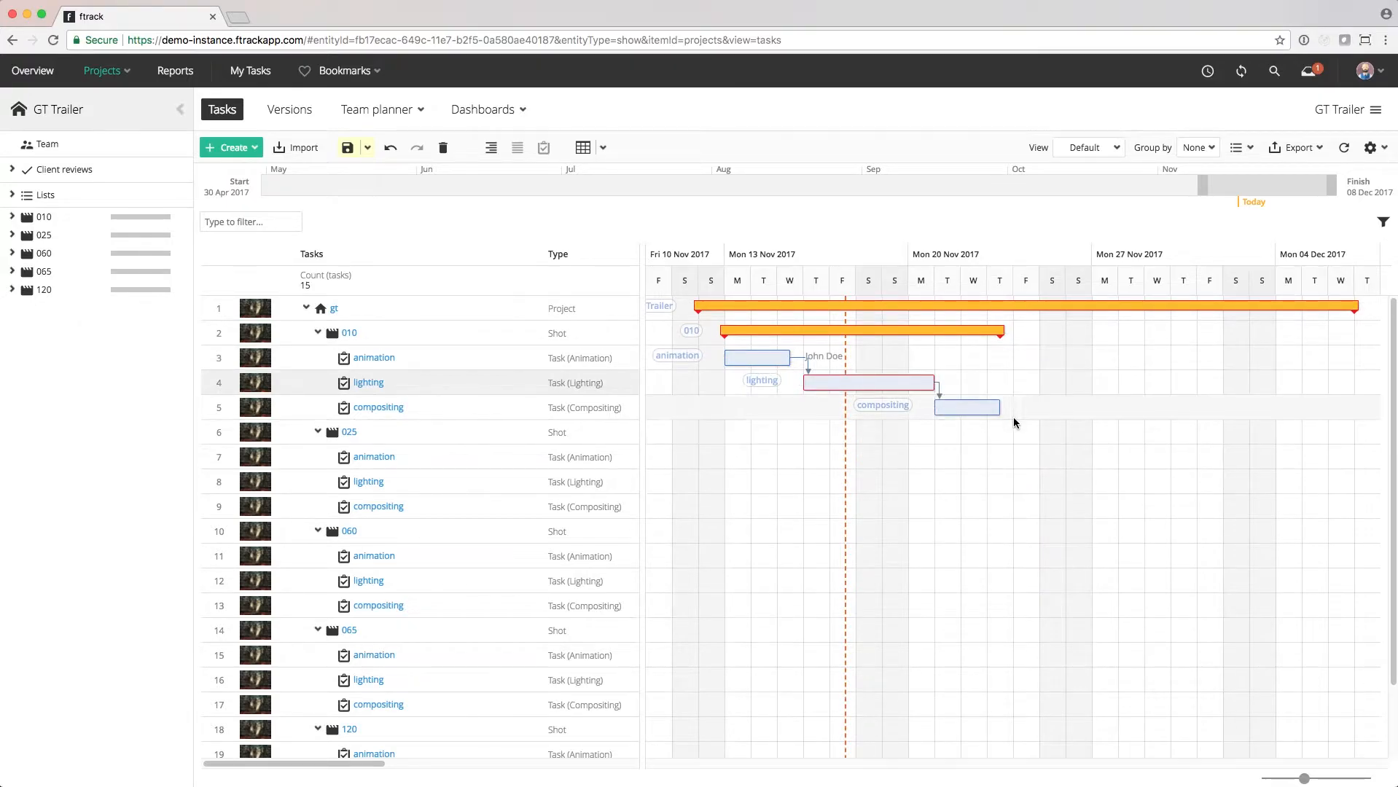
left_click(347, 147)
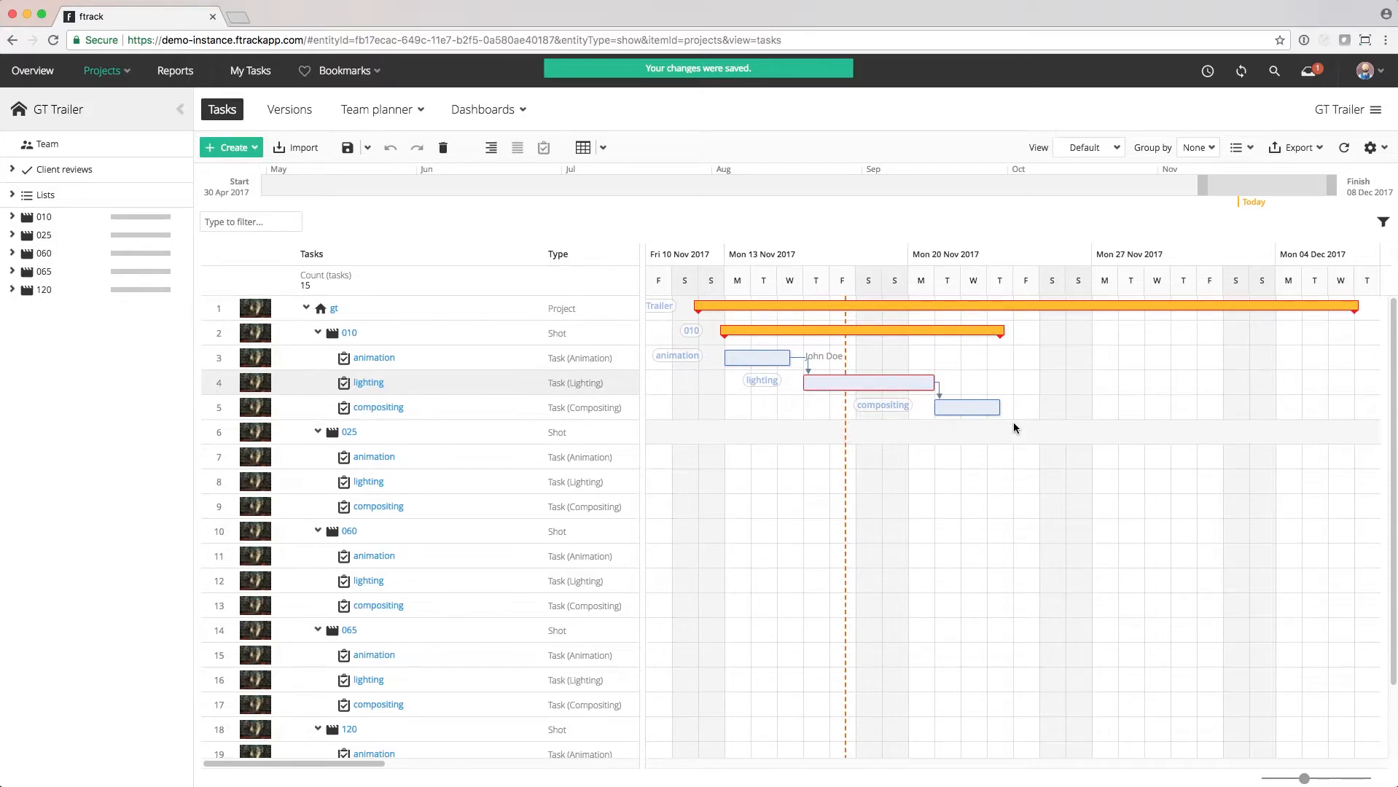
left_click(1372, 147)
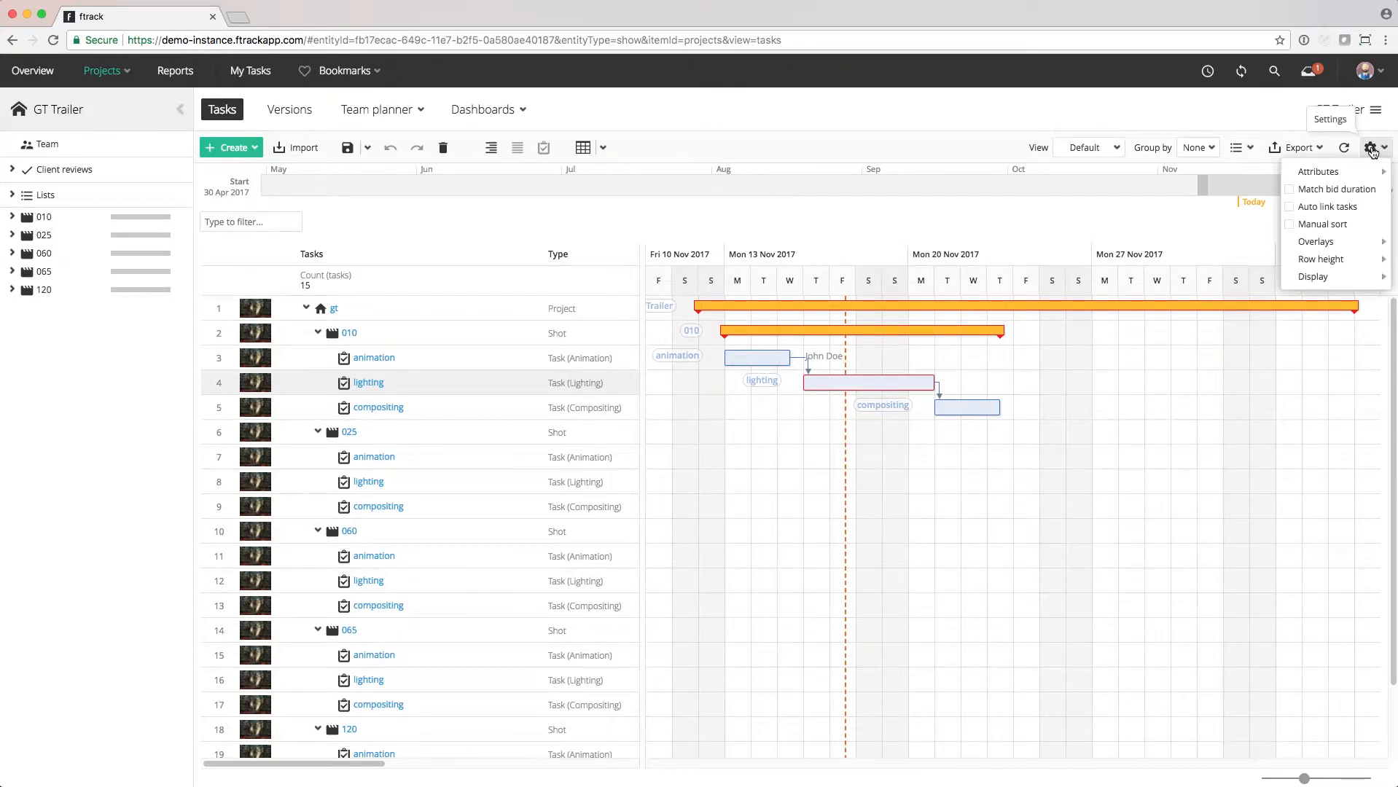
- Enable Auto link tasks and save shot 025's chained task schedule
left_click(1288, 206)
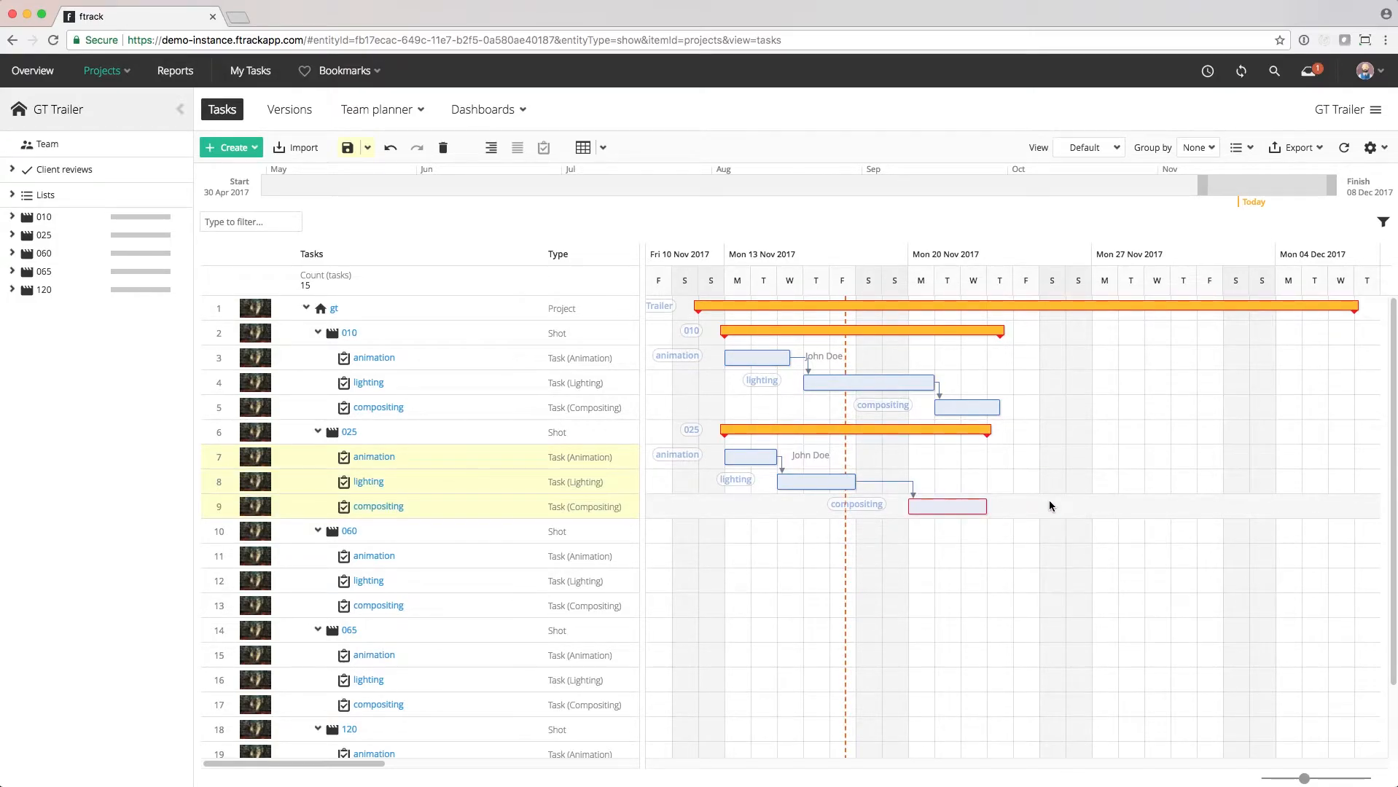
left_click(347, 147)
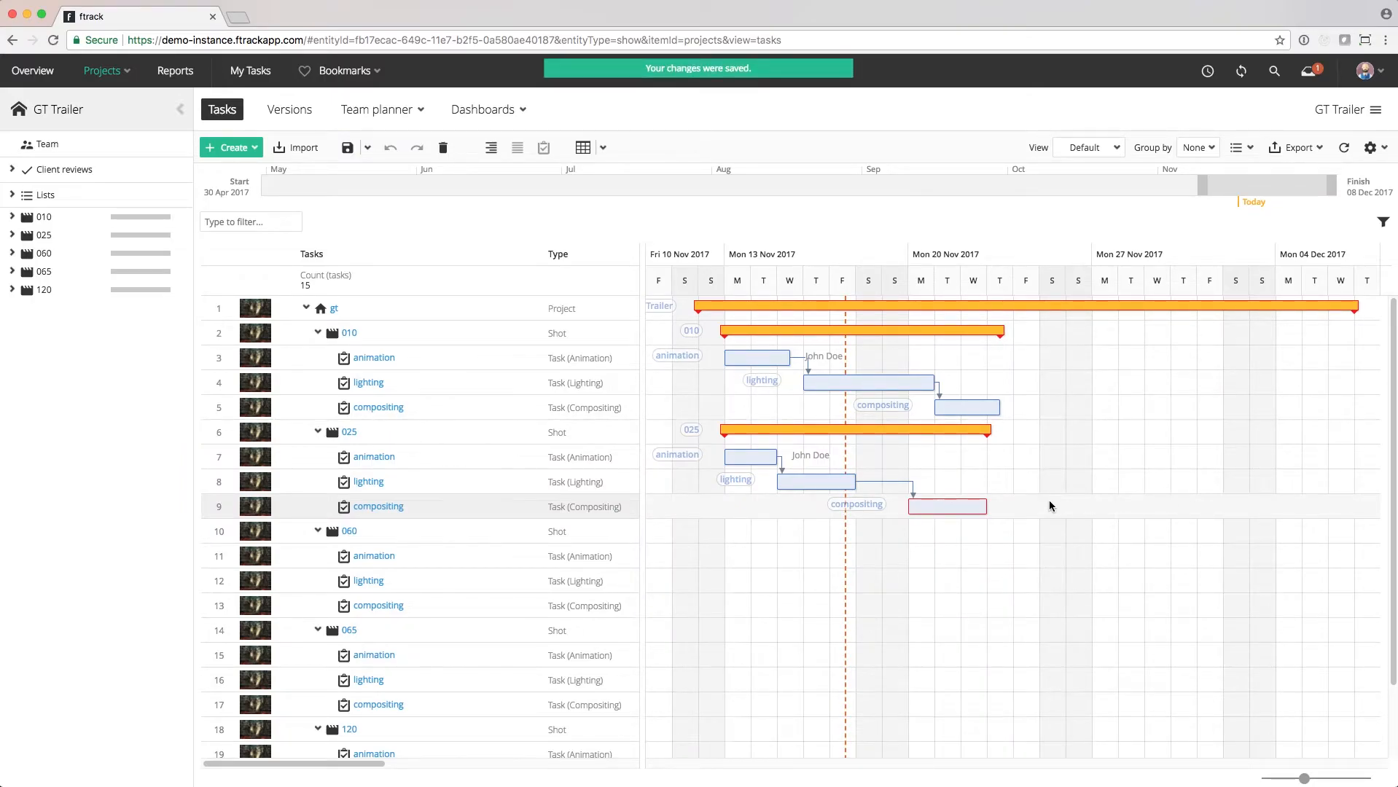
- Schedule shot 060's three tasks as parallel bars and save
left_click(1370, 147)
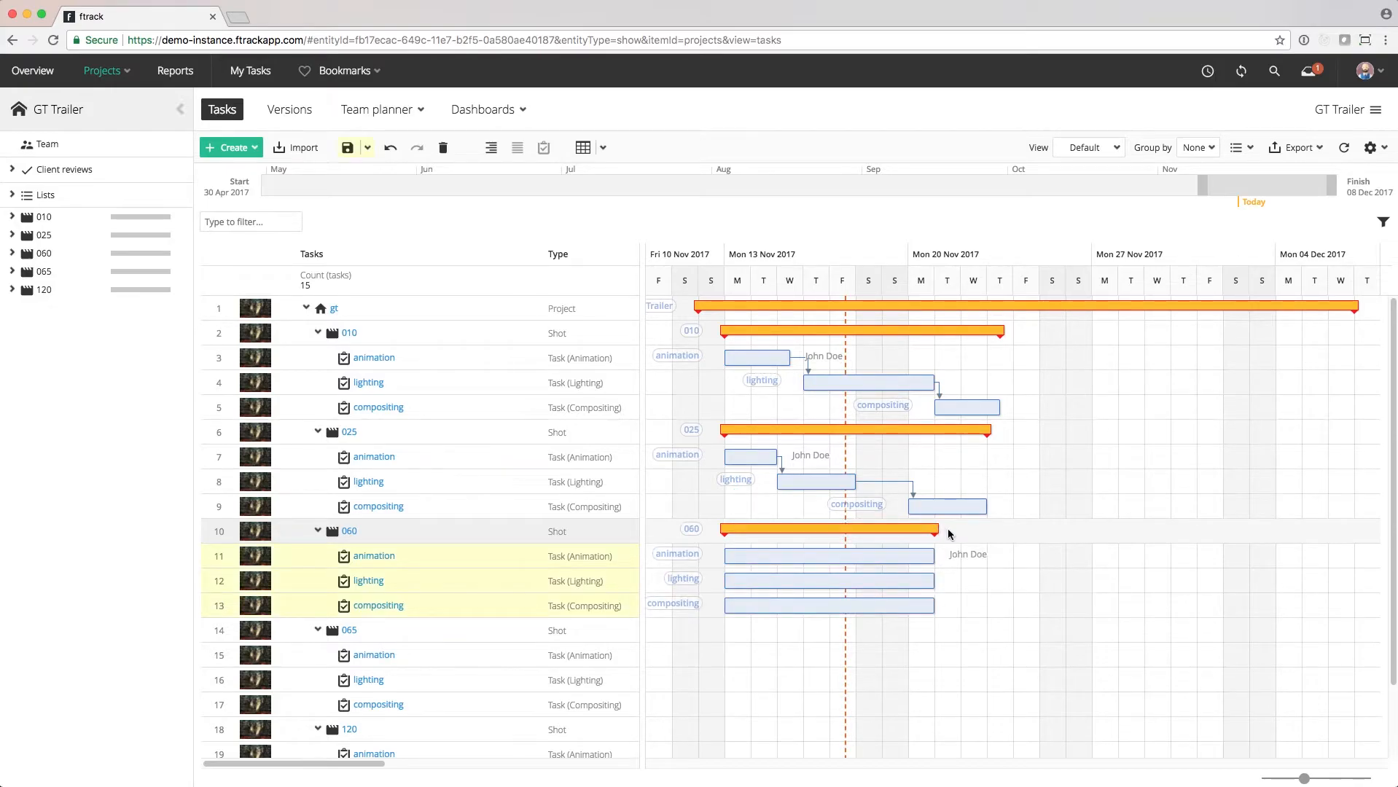
left_click(347, 148)
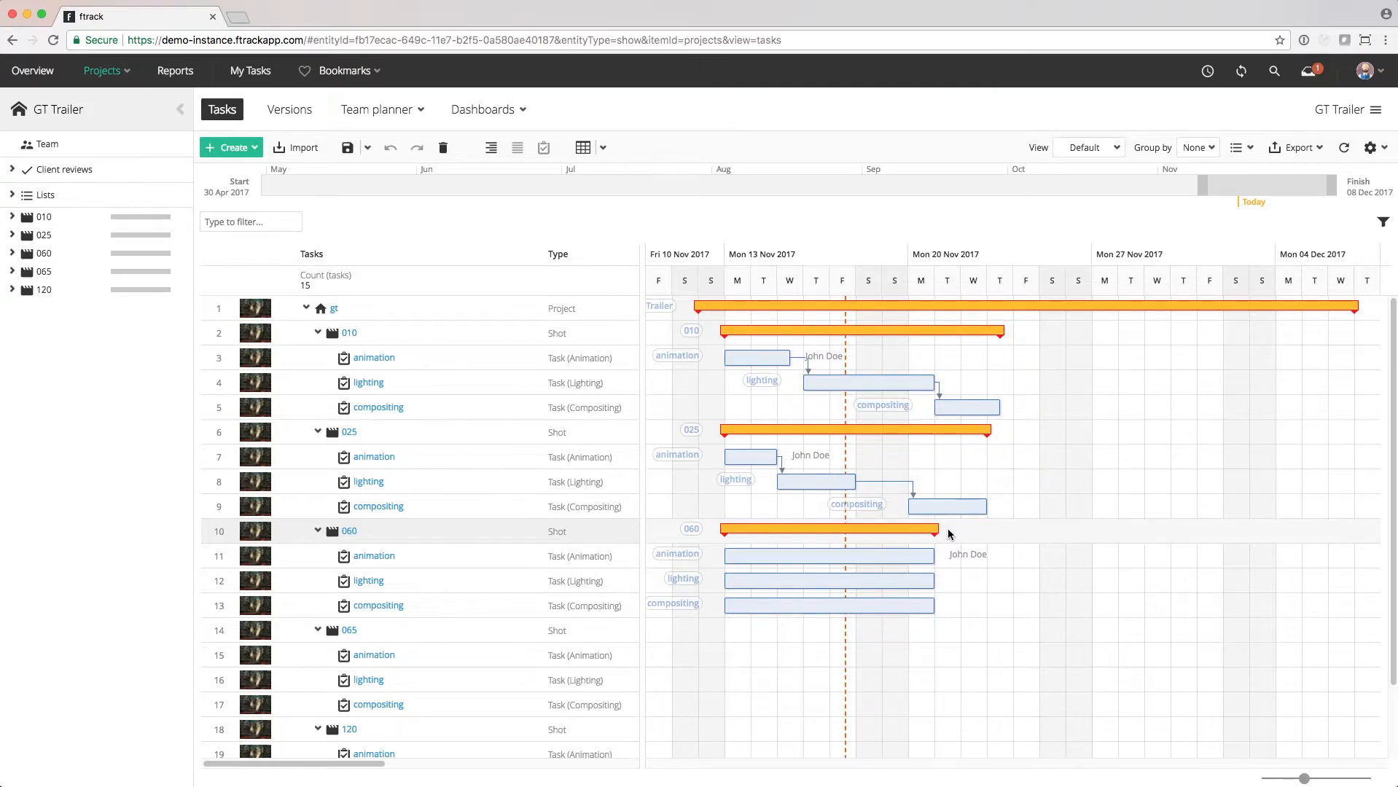
left_click(1371, 147)
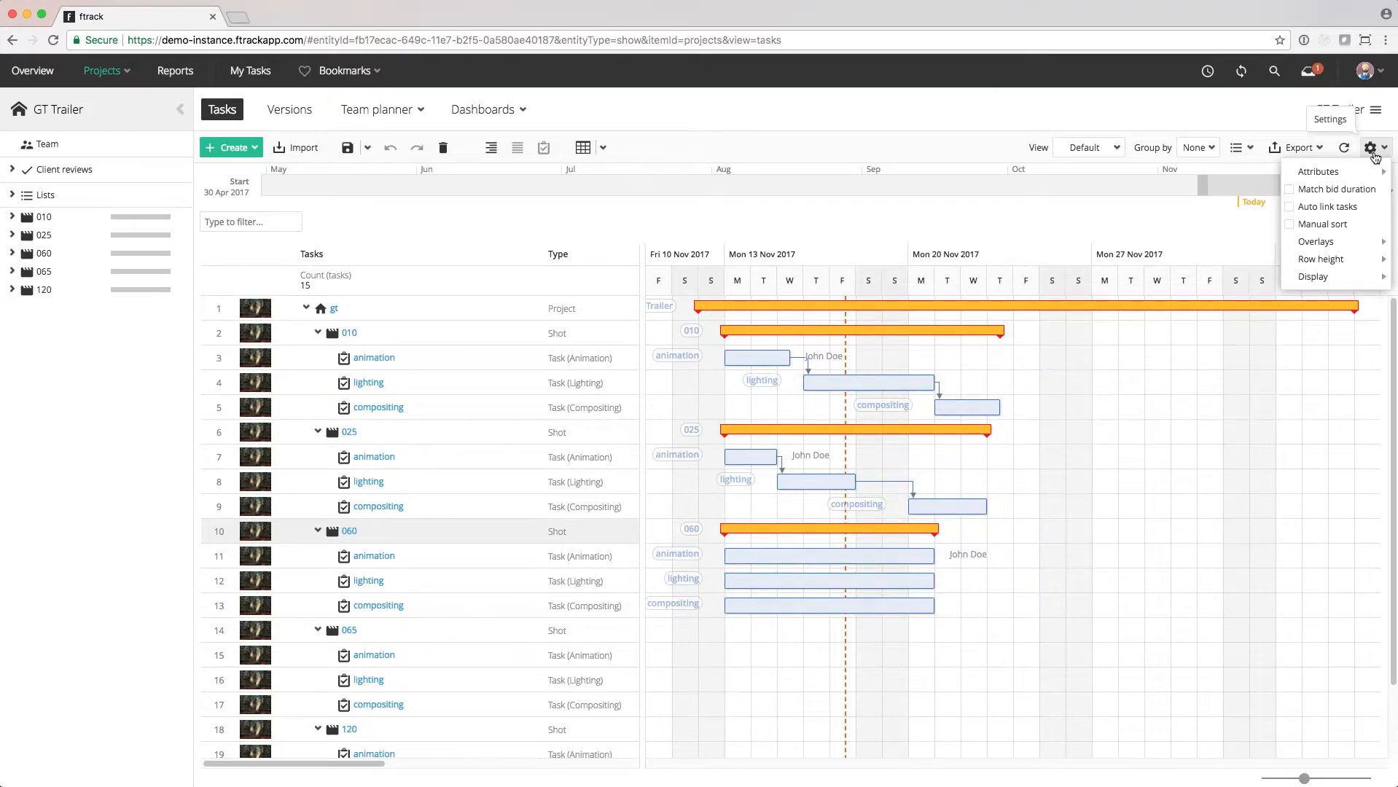
- Toggle Auto link tasks, then draw and save back-to-back task bars for shot 065
left_click(1289, 189)
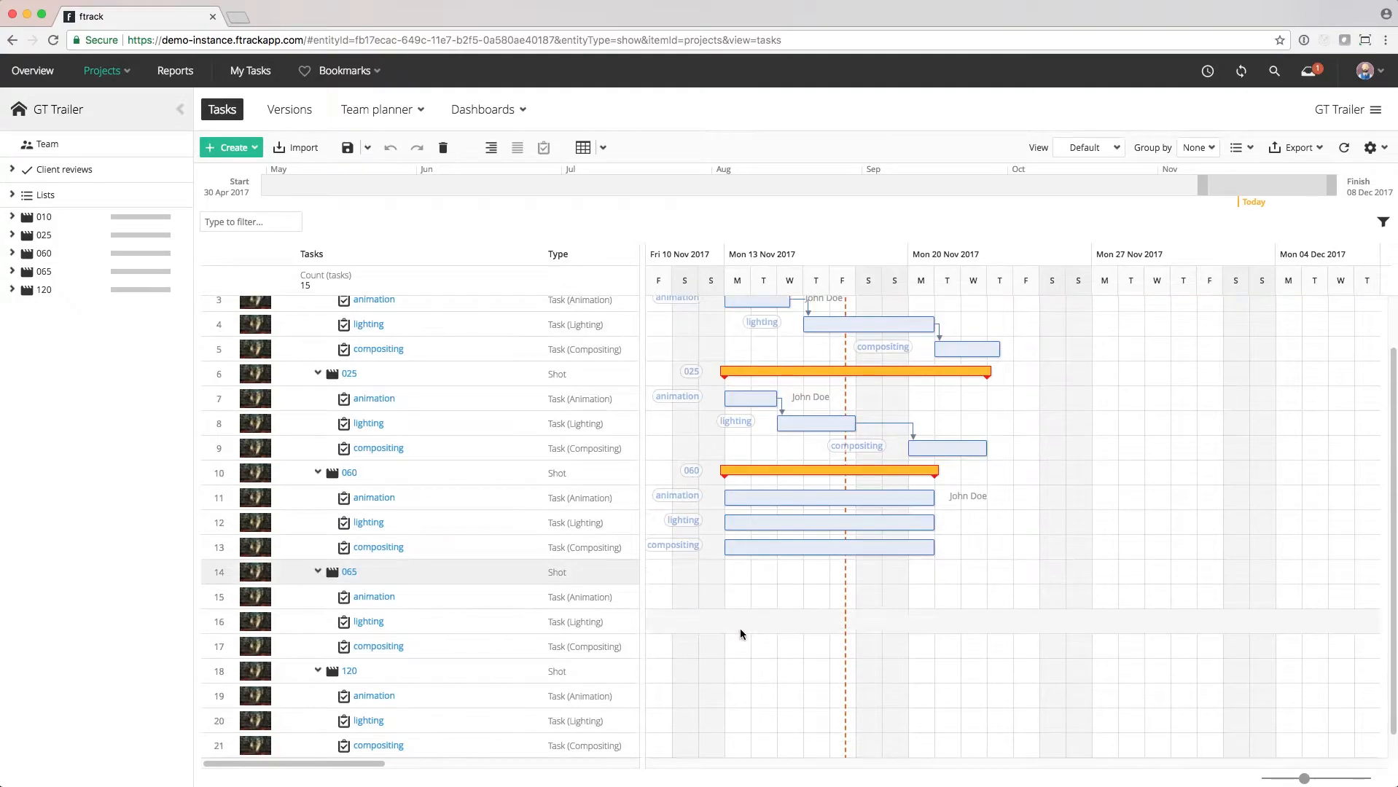
scroll("down", 3)
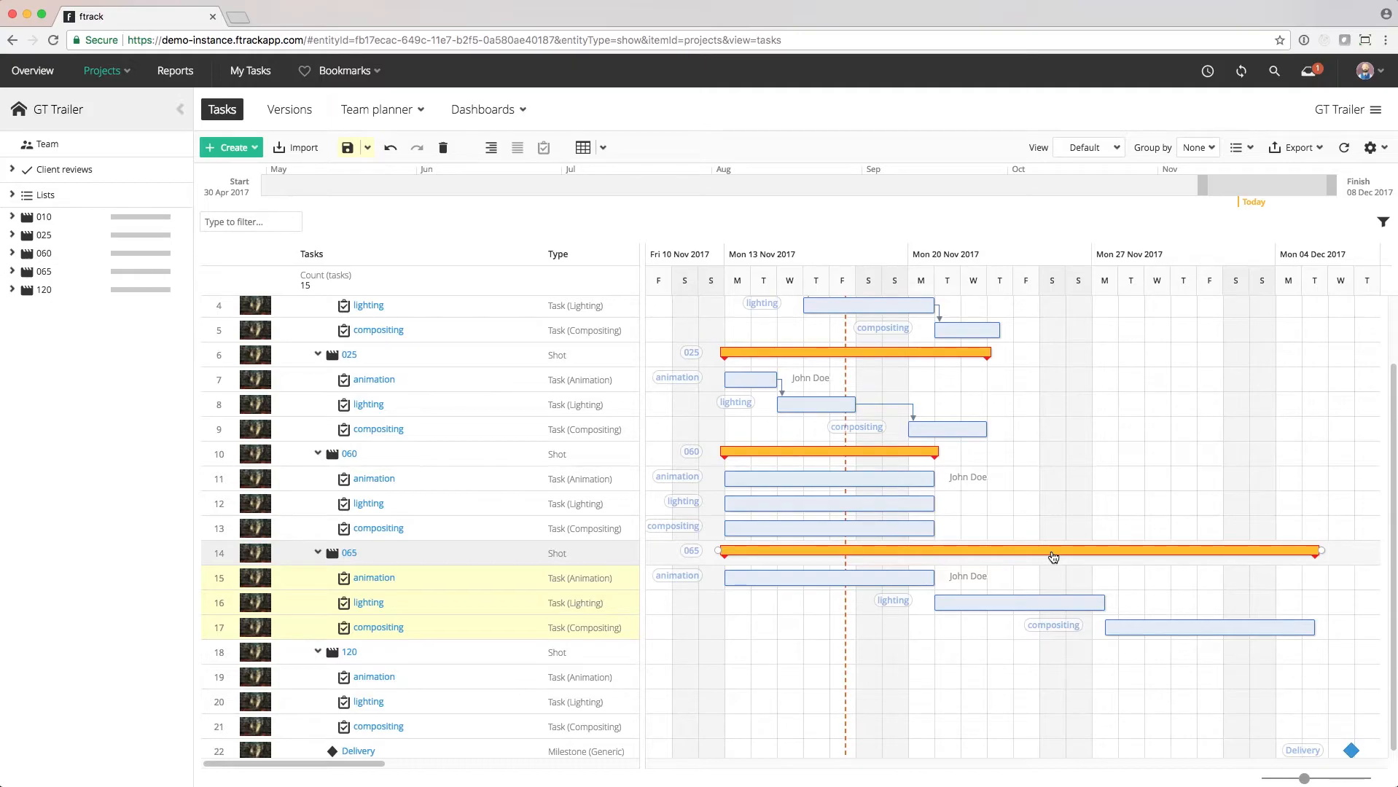
left_click(347, 147)
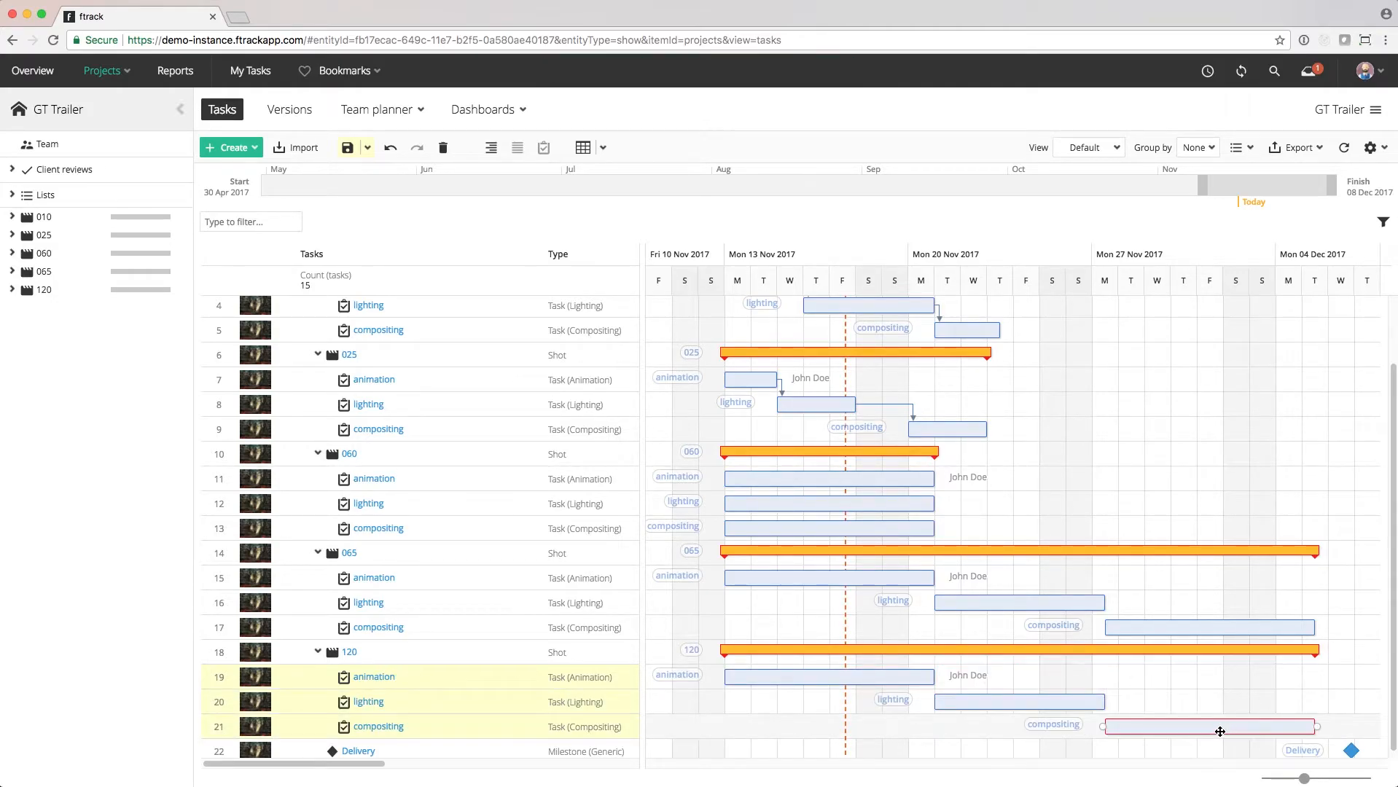
- Save shot 120's schedule, then move shots 060 and 065 later and save
left_click(345, 148)
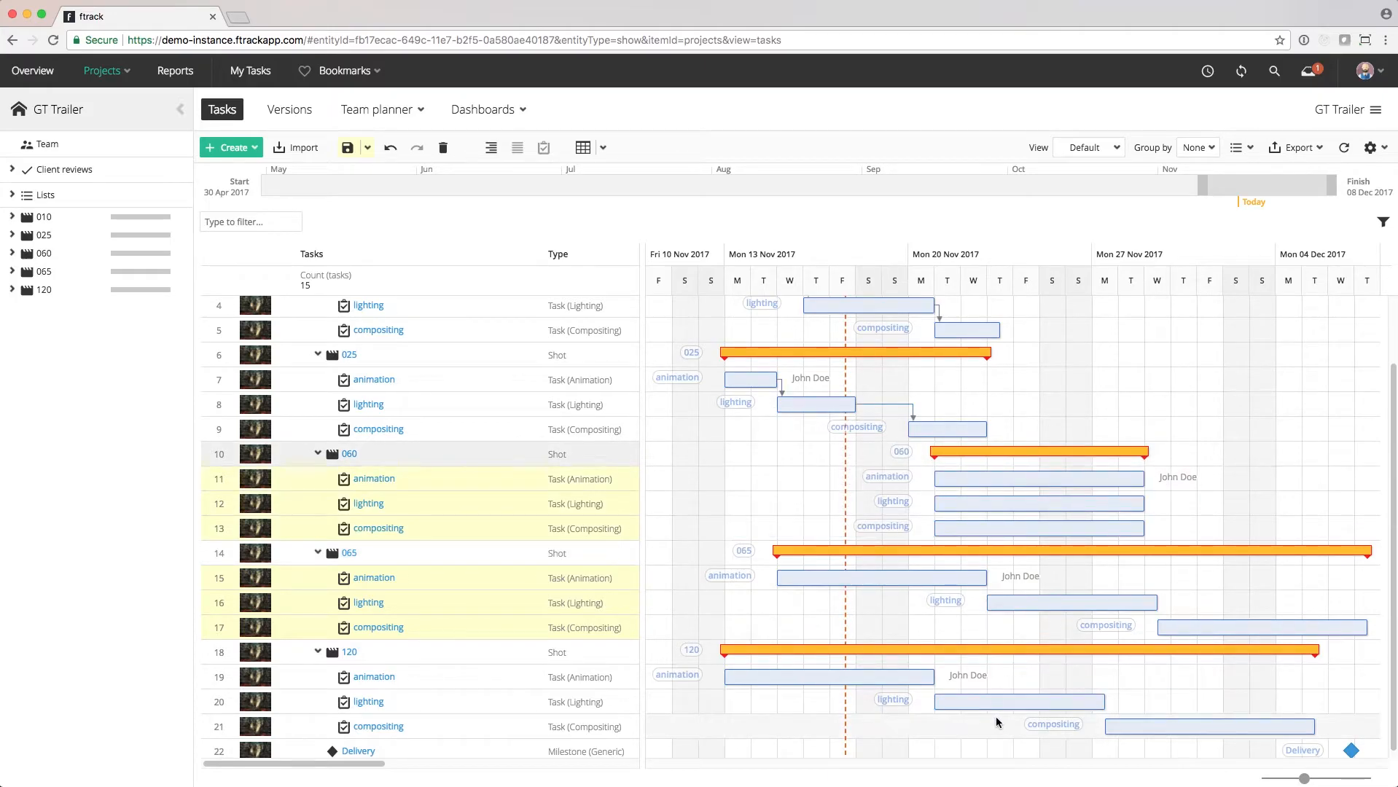
left_click(347, 147)
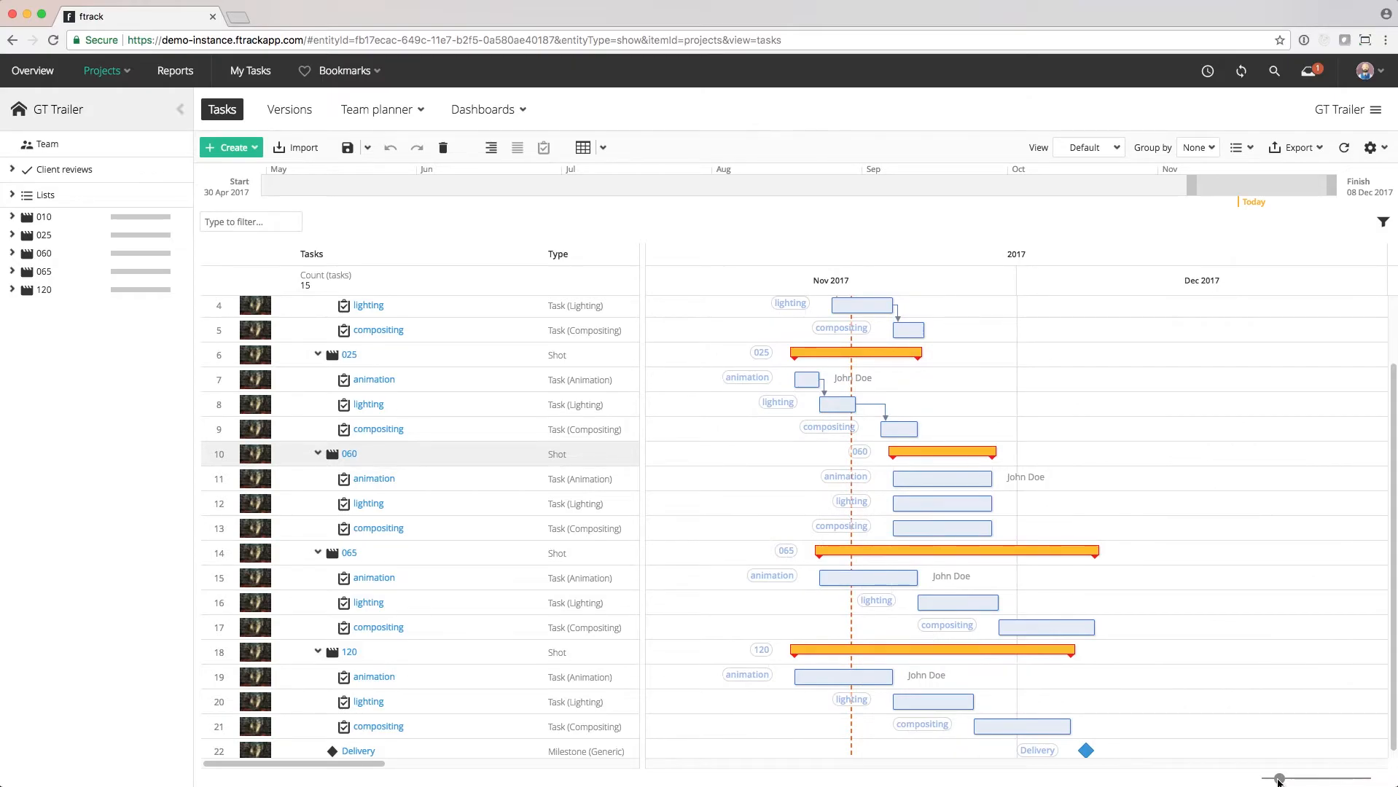
- Zoom the Gantt timeline back in to a day-level view
left_click_drag(1277, 780, 1333, 778)
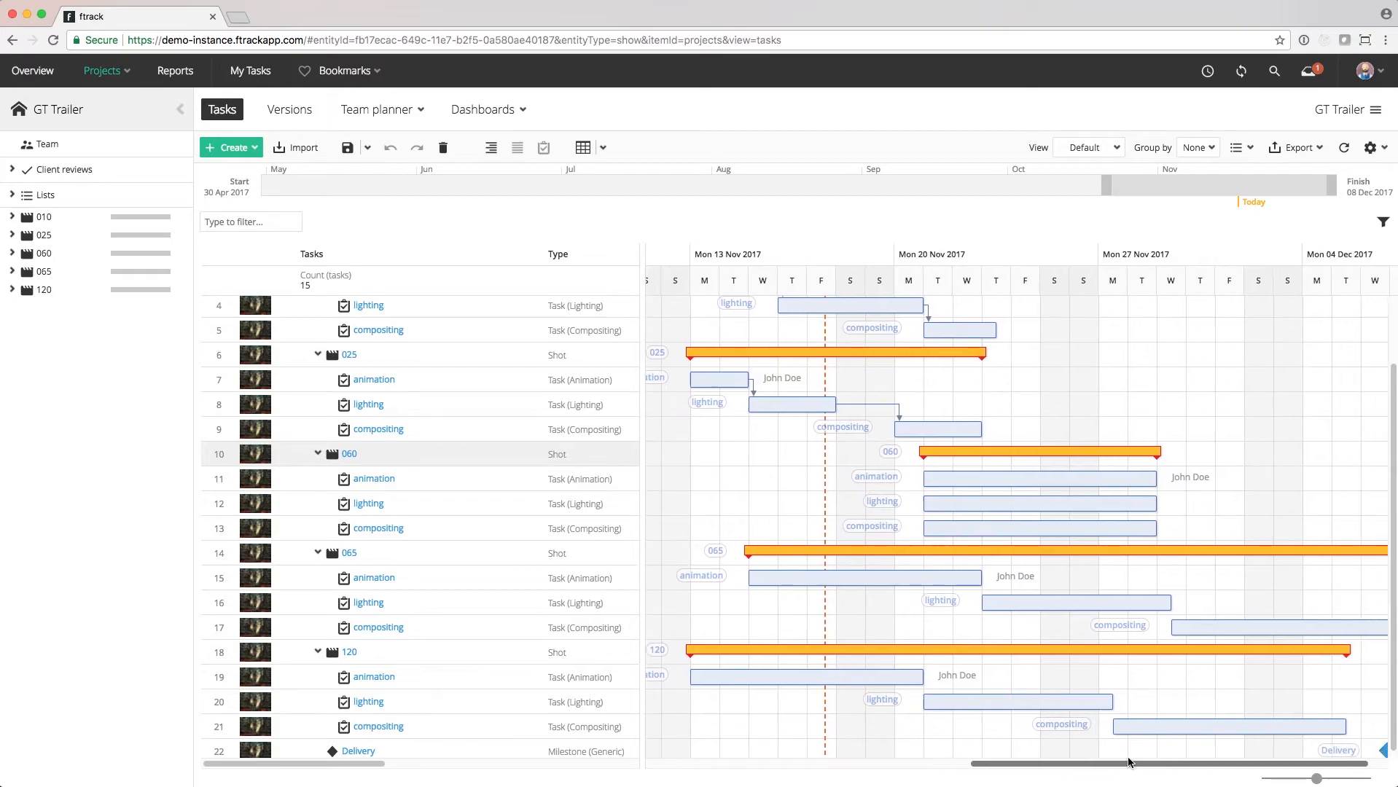
mouse_move(1009, 578)
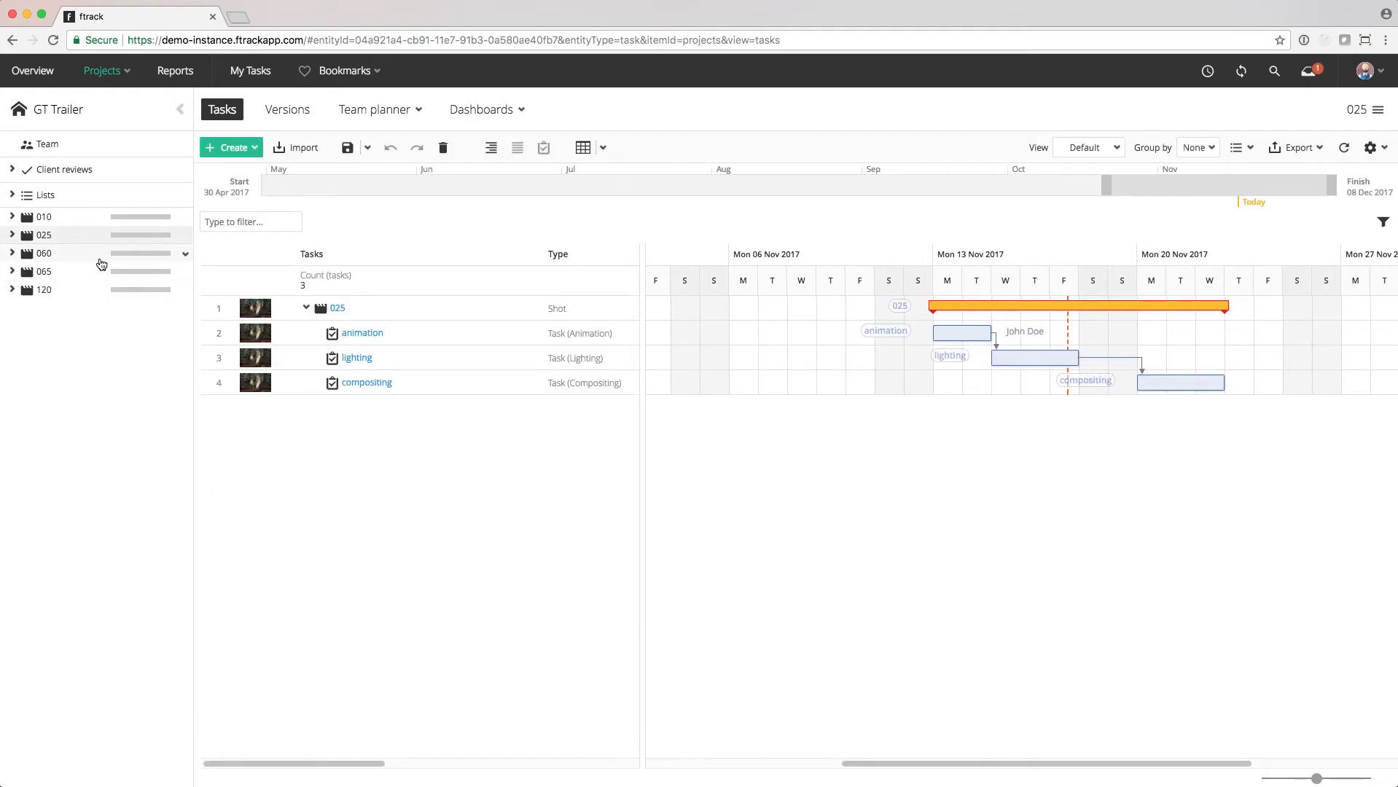
- Return to the full GT Trailer project and show the Project plan panel below the schedule
left_click(42, 253)
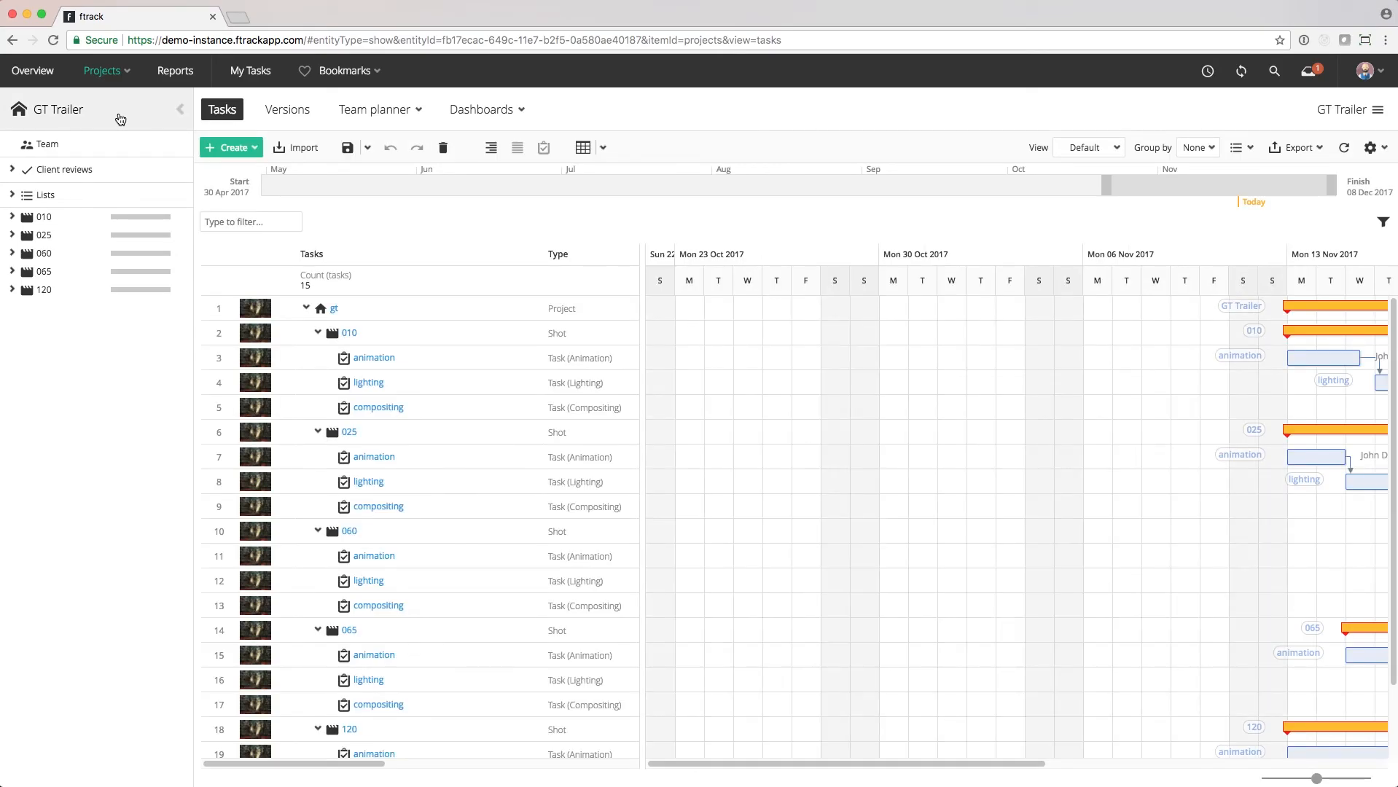
left_click(605, 148)
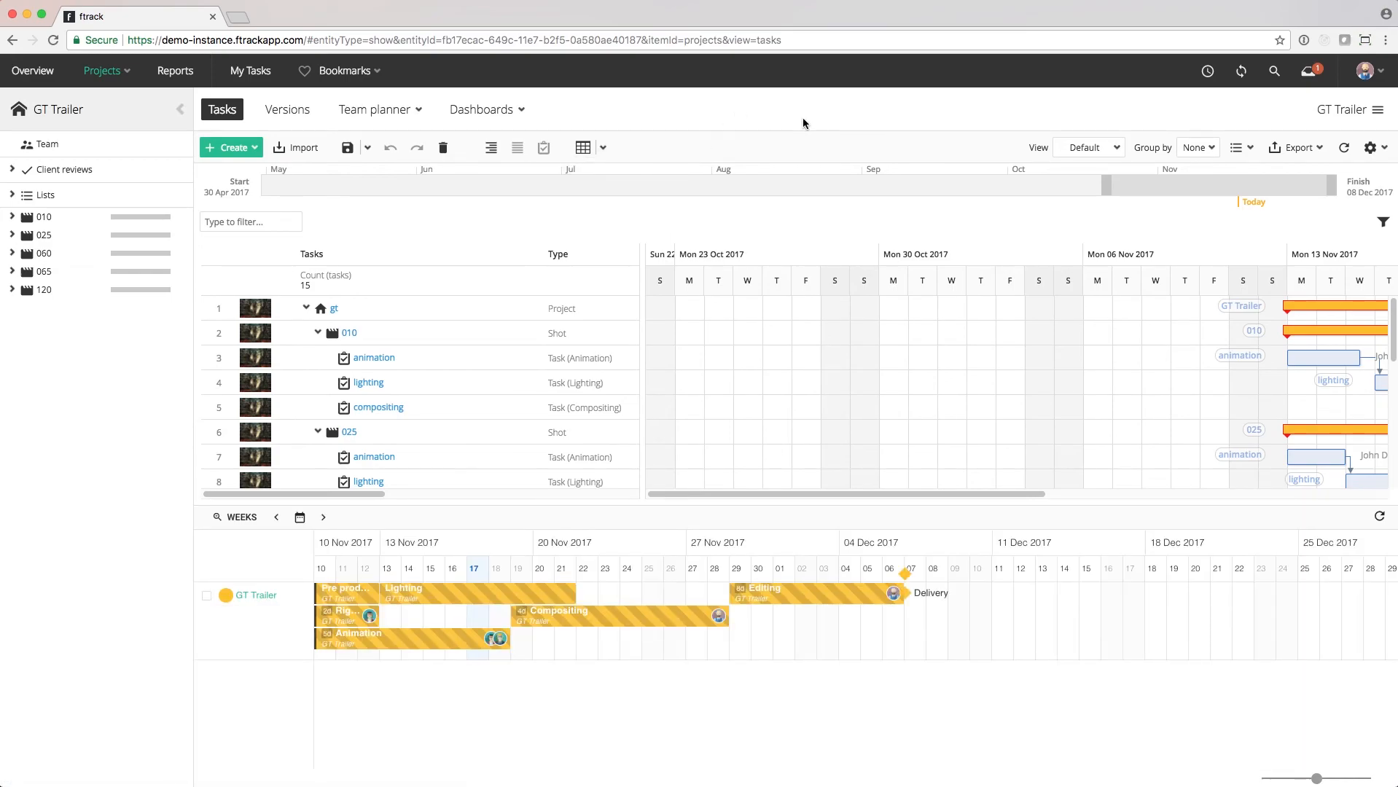
- Swap the Project plan panel for the Resources panel listing each artist's tasks
left_click(602, 147)
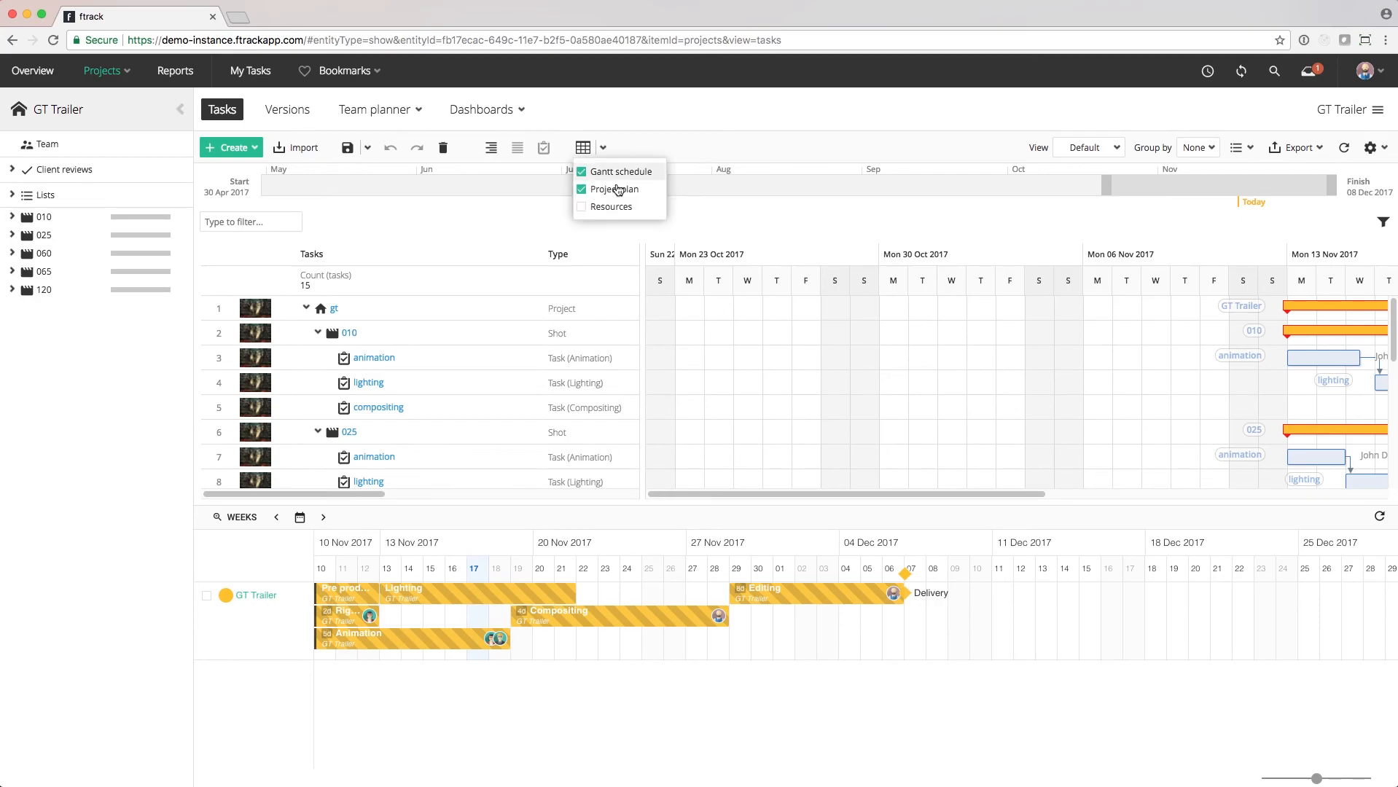
left_click(581, 206)
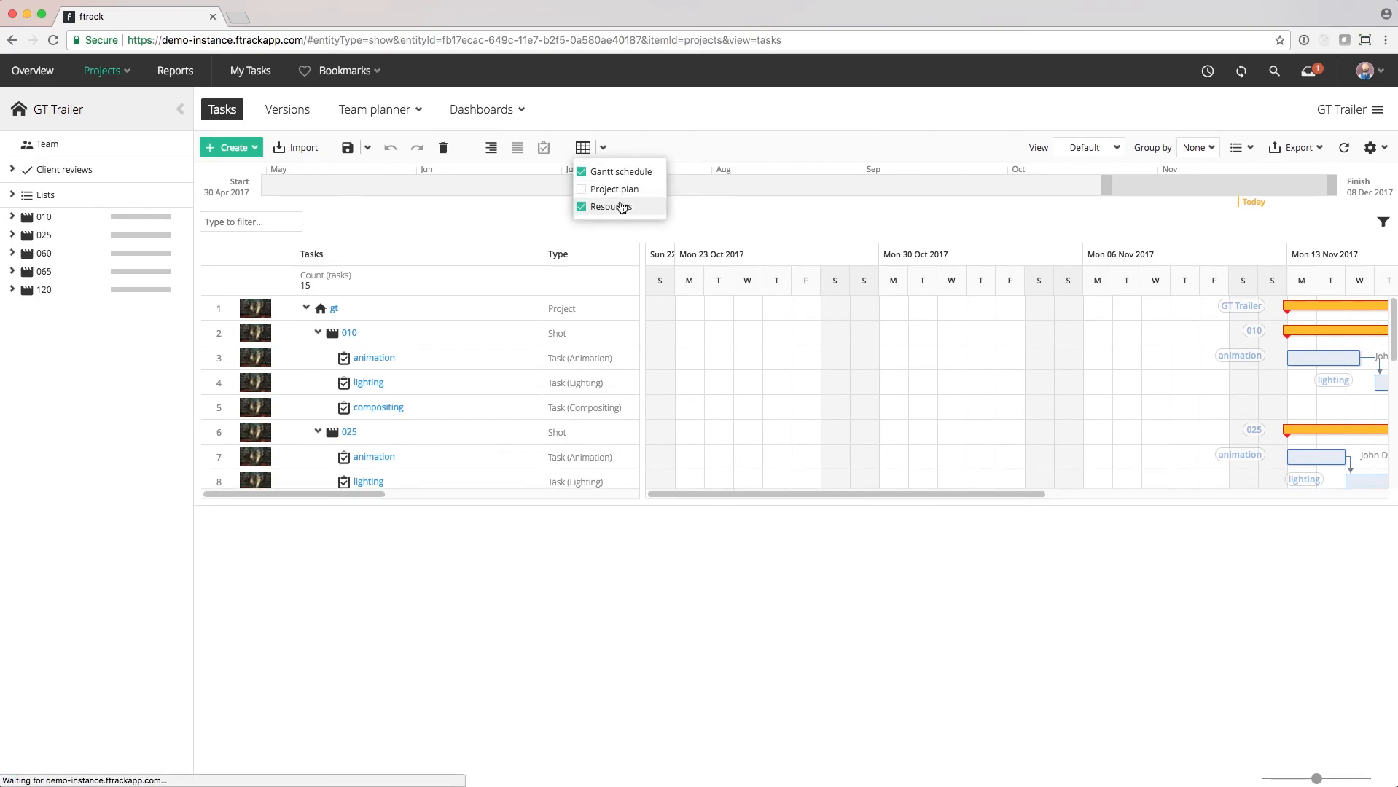
left_click(609, 207)
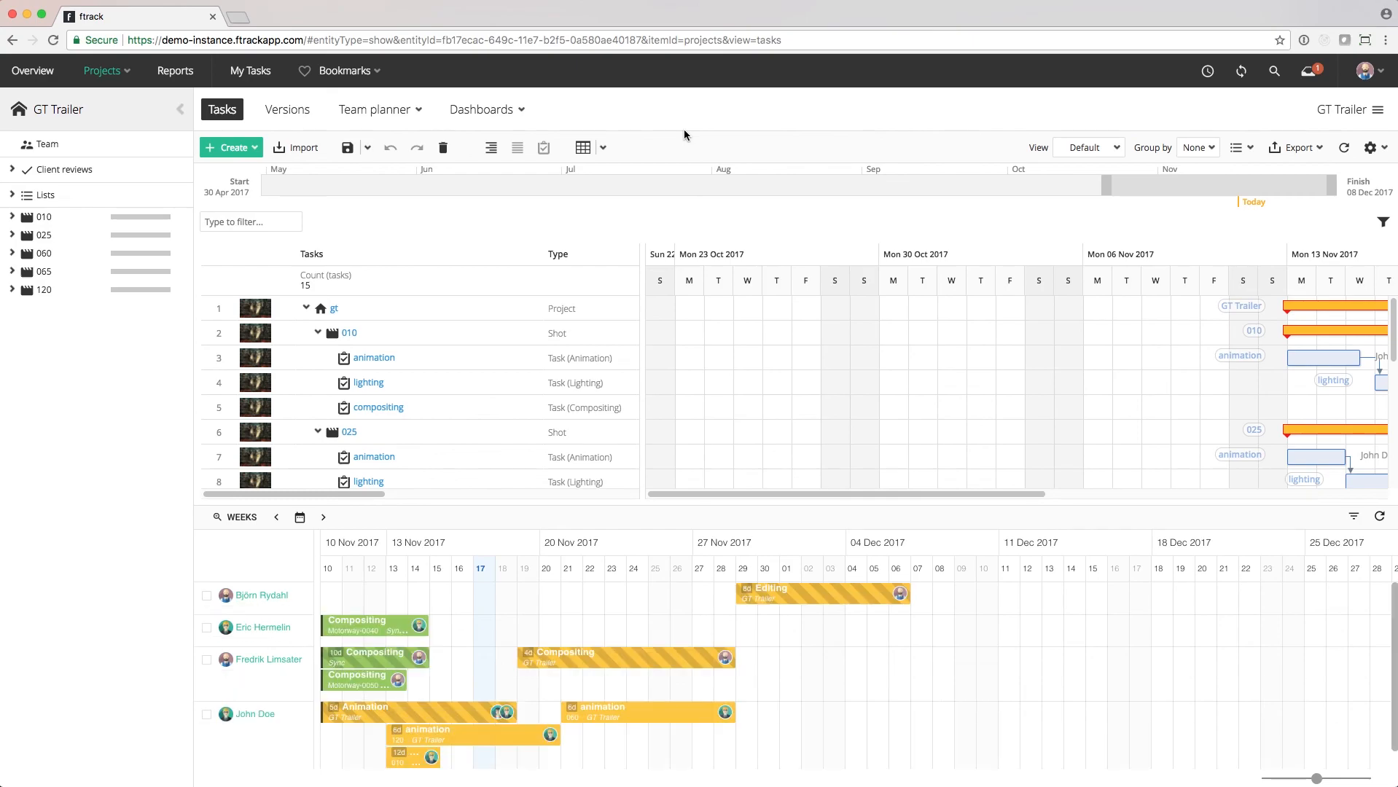
mouse_move(876, 457)
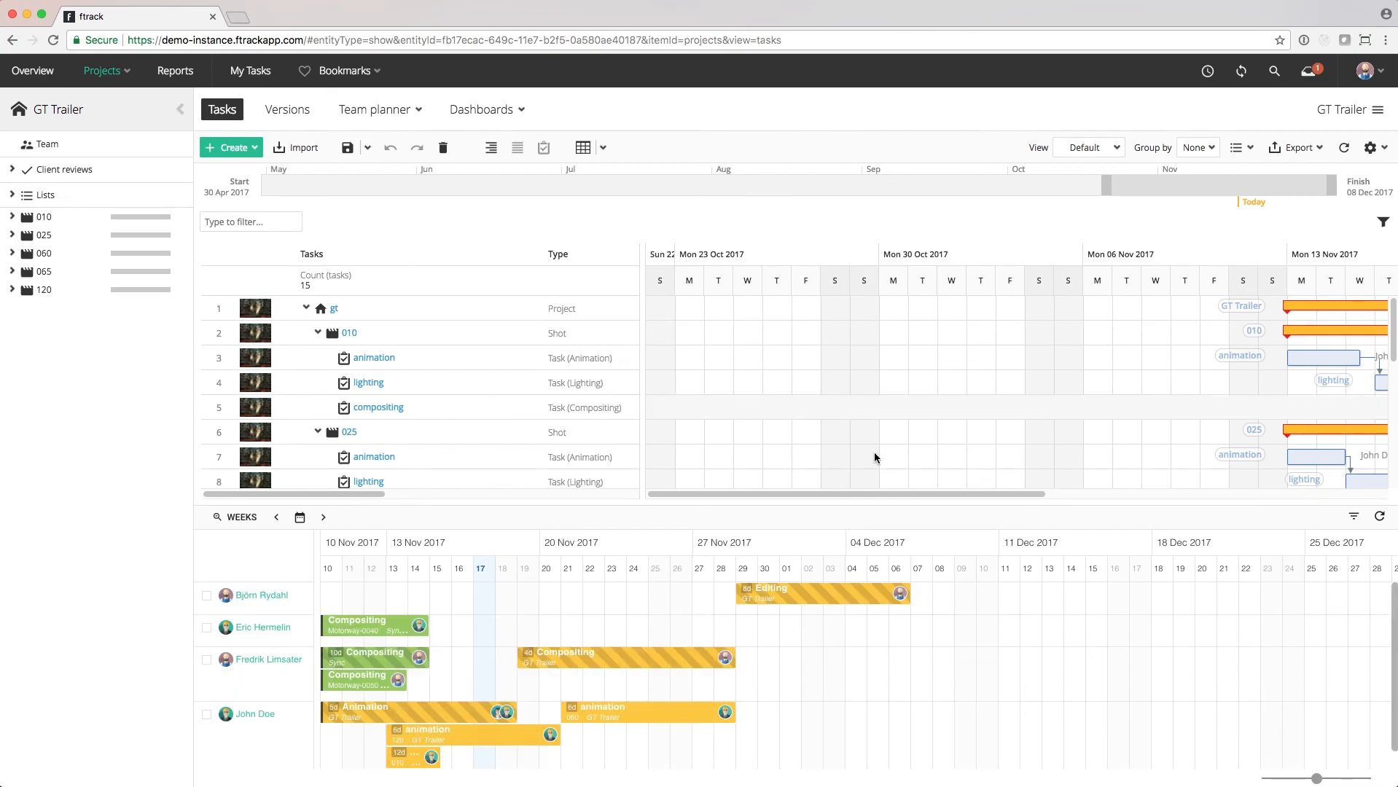